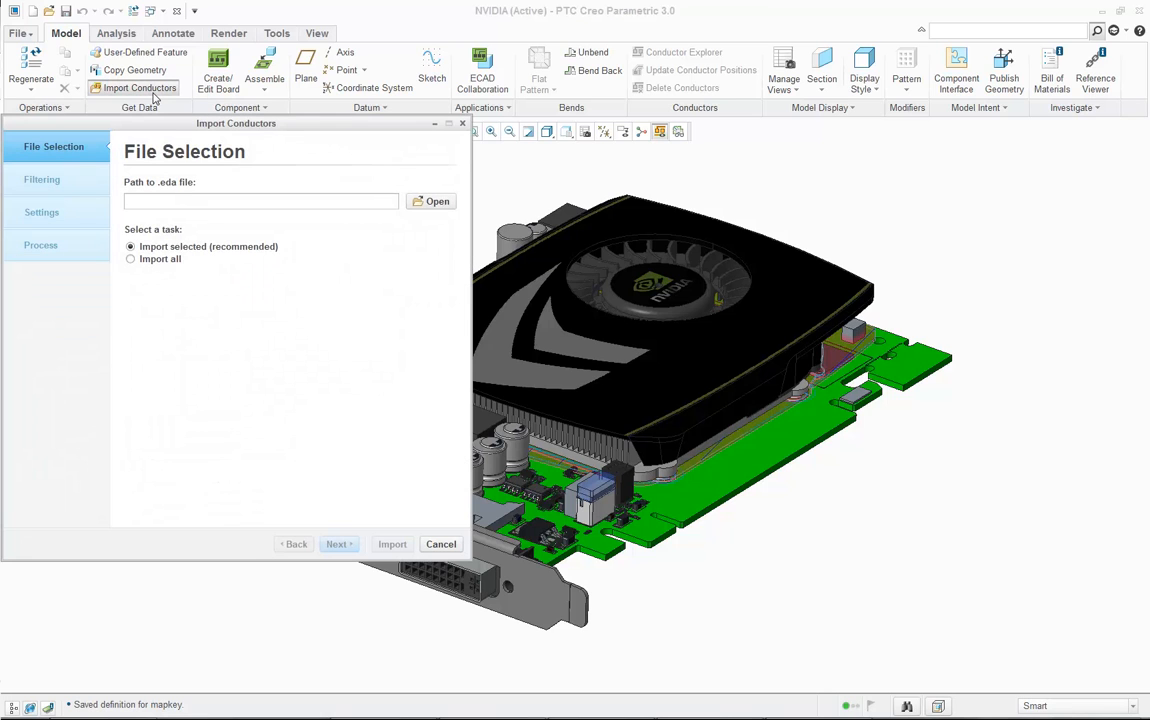
click(431, 201)
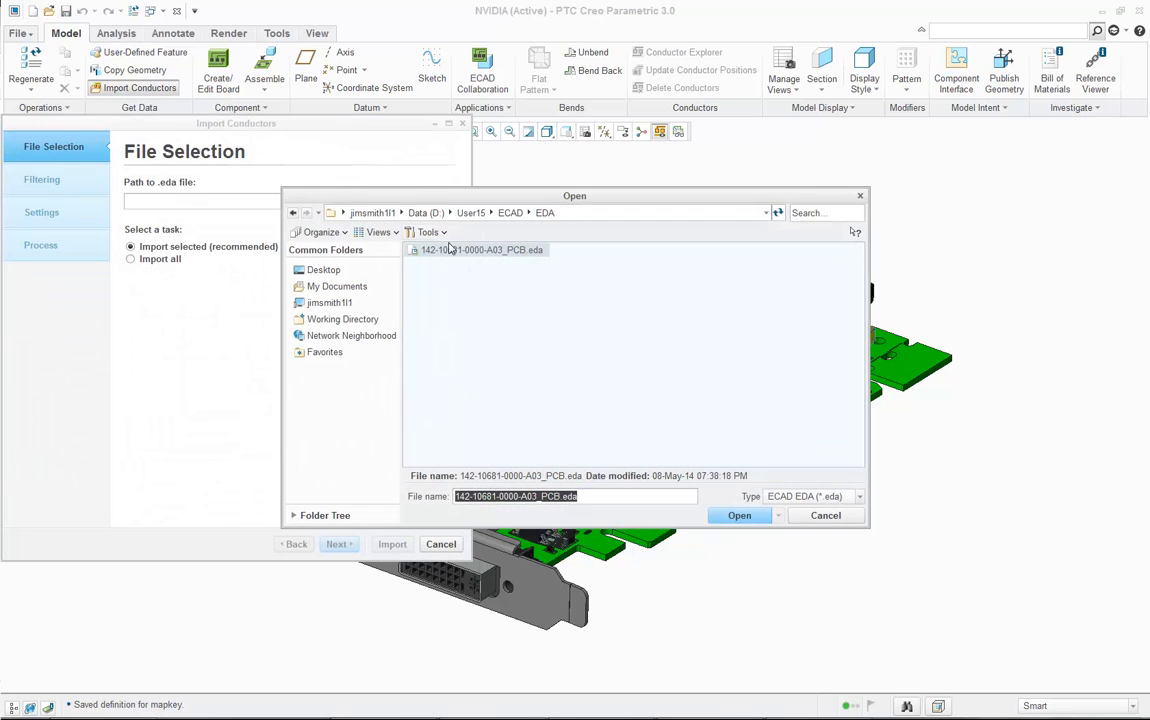
click(739, 515)
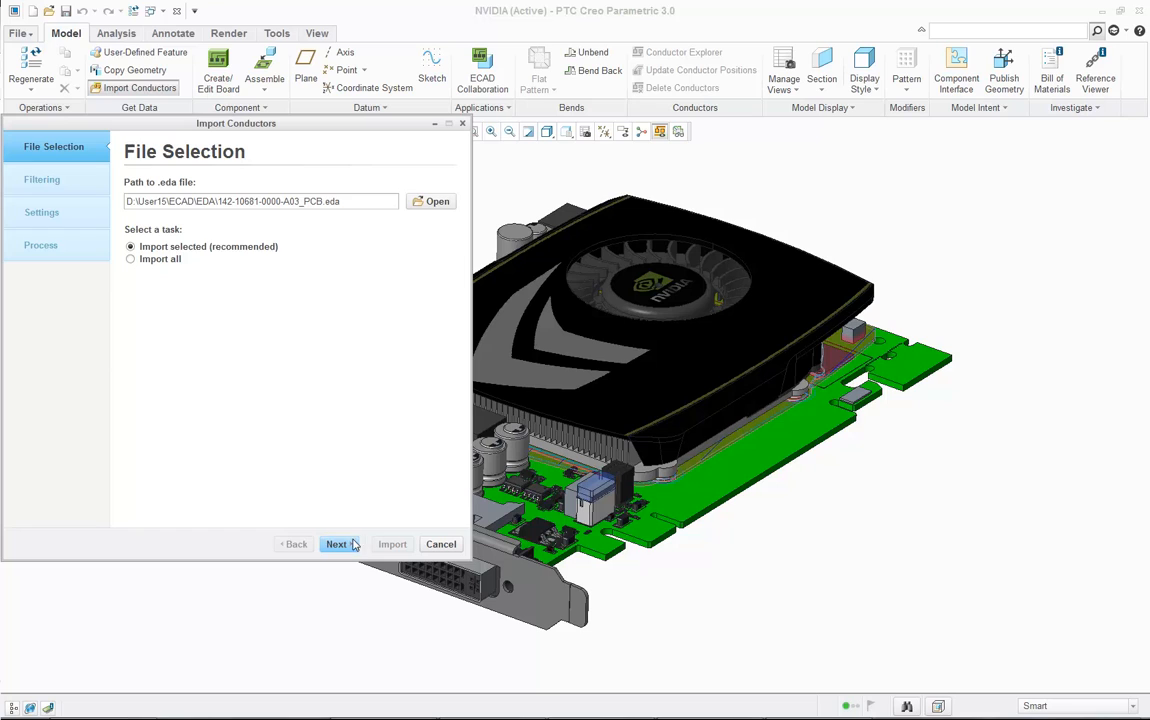
click(337, 544)
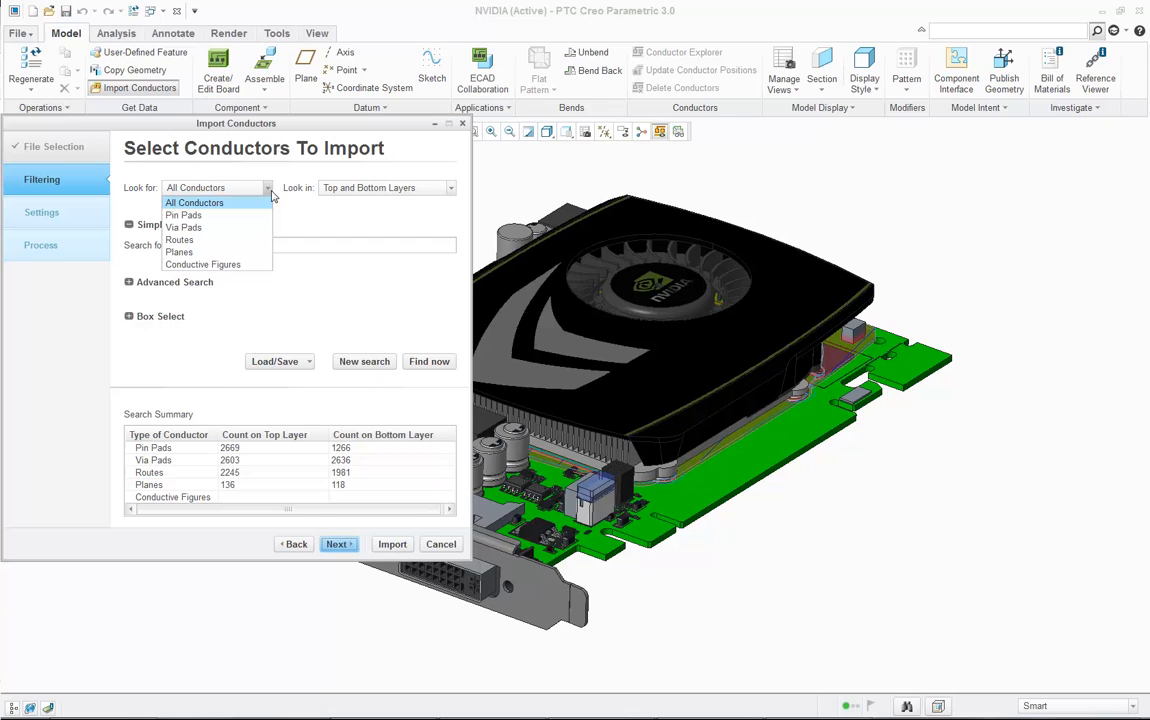
click(194, 202)
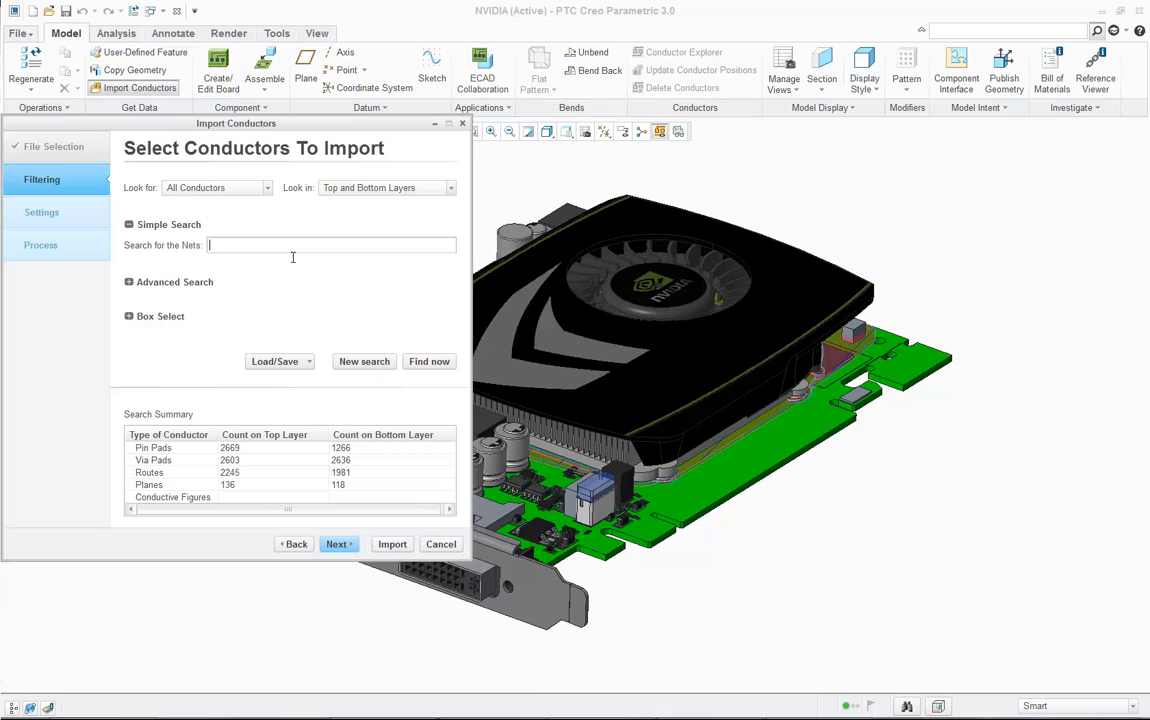
text(GND)
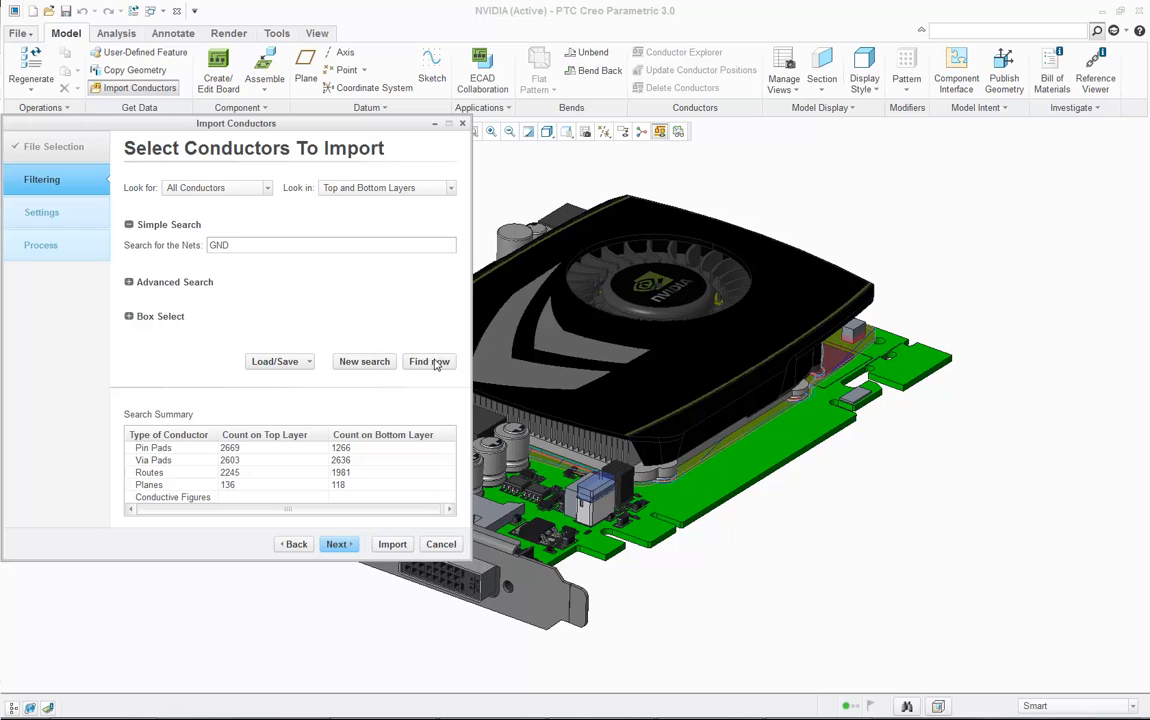
click(429, 361)
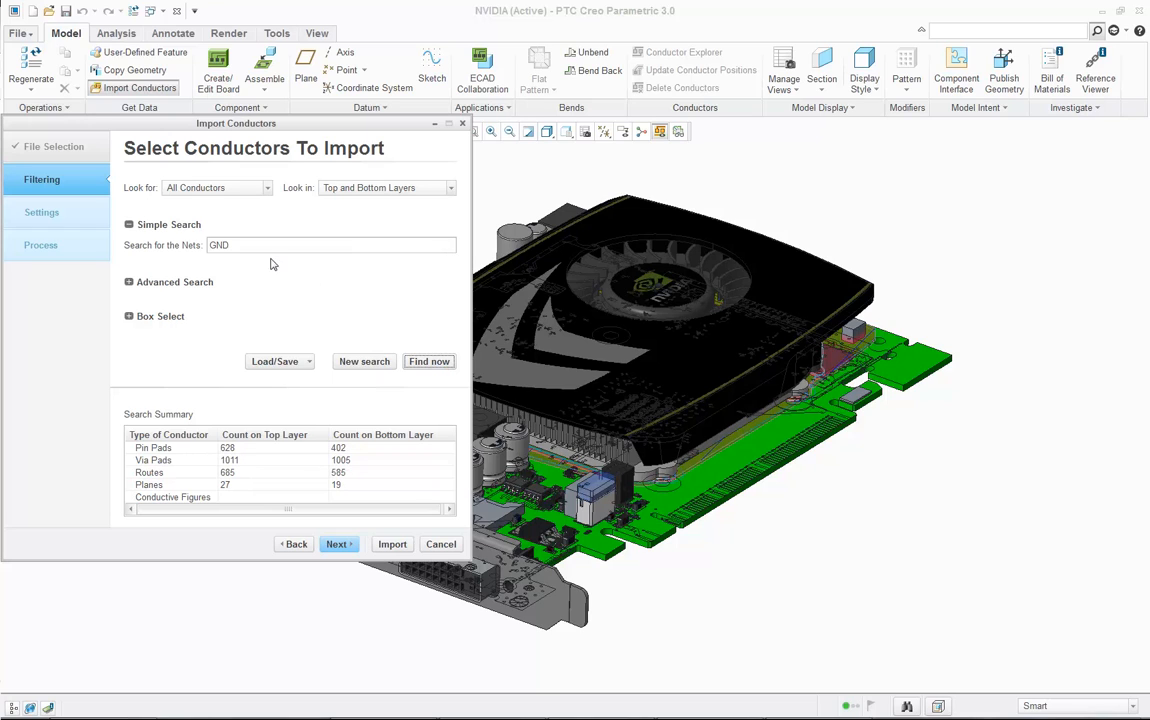
click(364, 361)
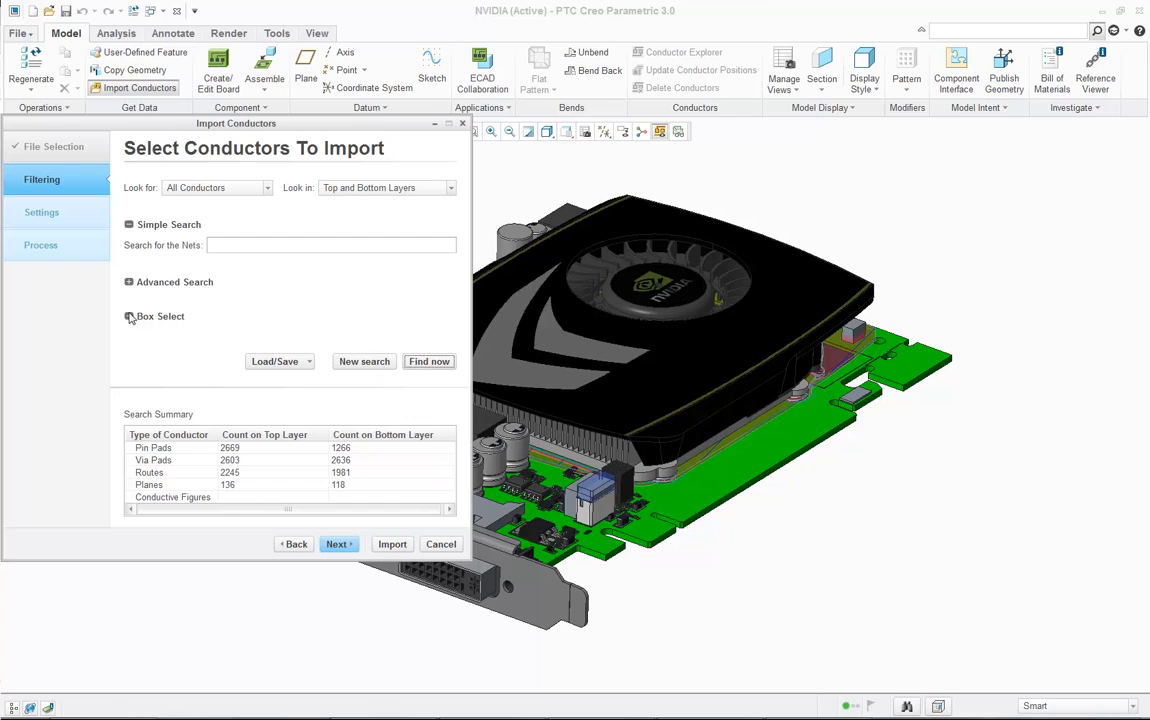
click(128, 316)
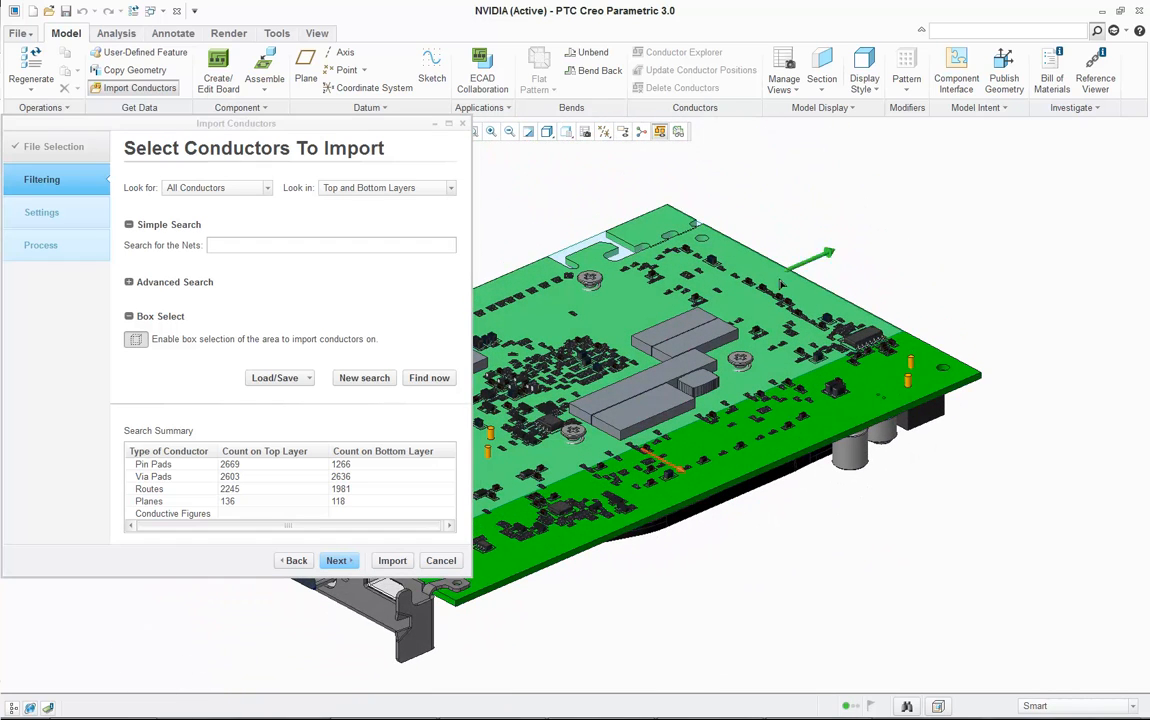
click(429, 378)
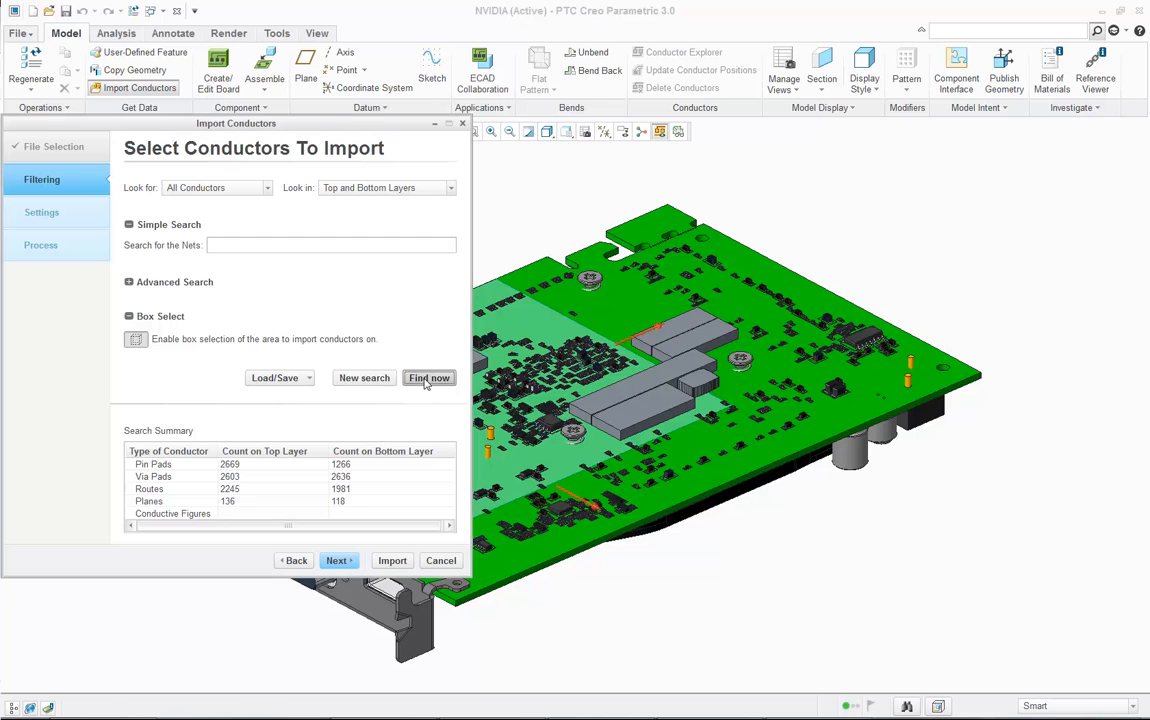
click(429, 378)
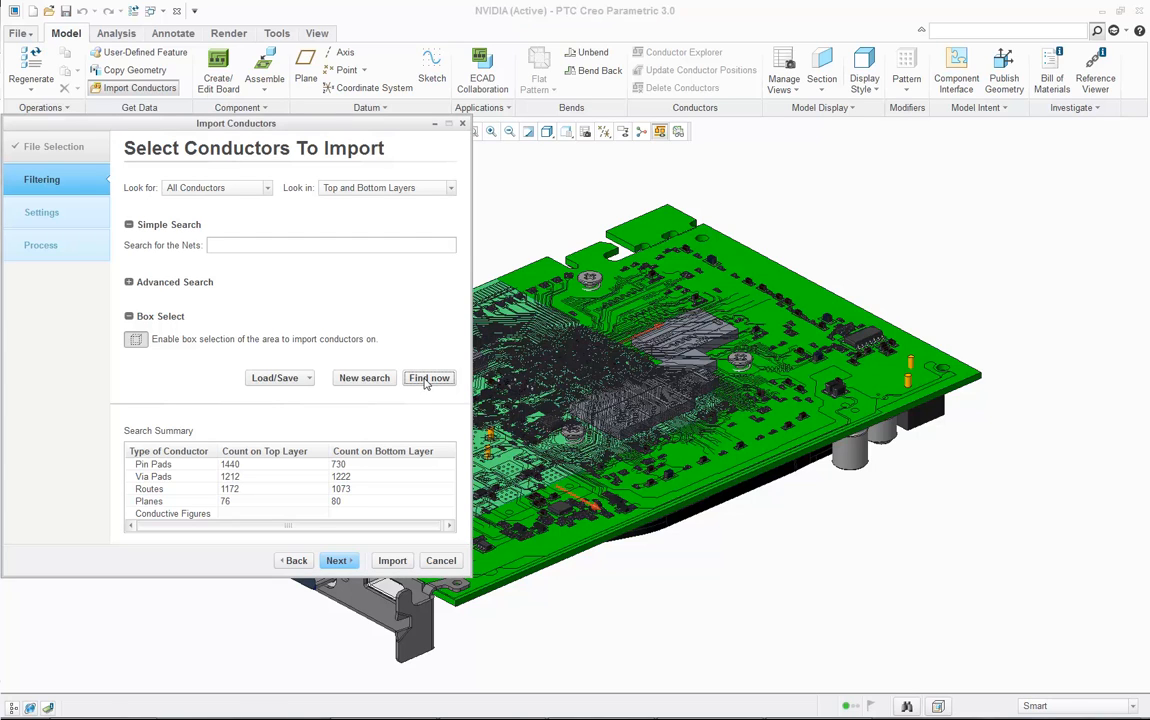
click(429, 377)
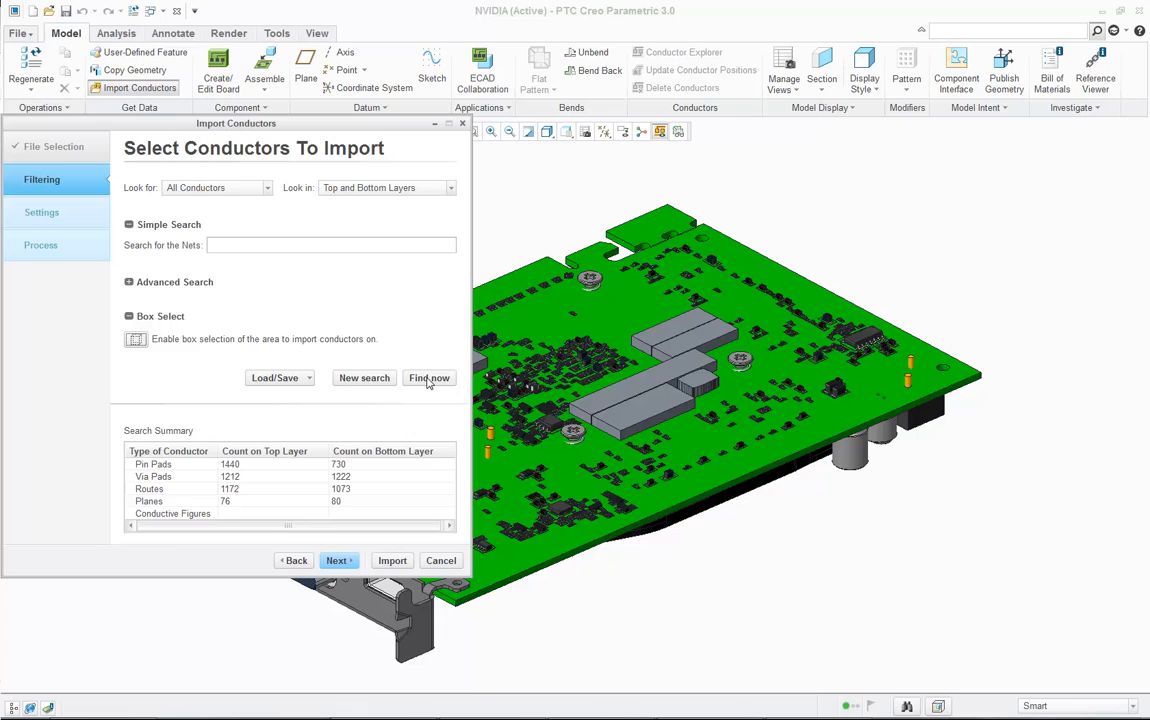
click(429, 377)
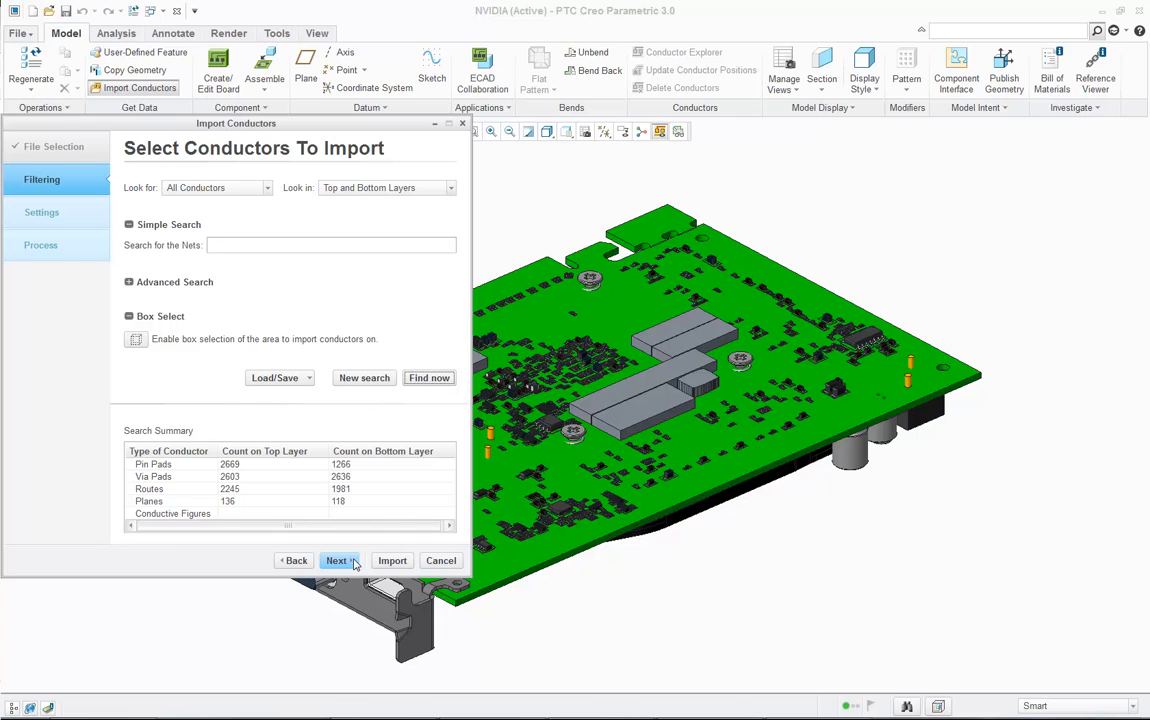
Step: Import conductors with Varied bottom-layer representation: pads and routes as surfaces, planes as quilts
click(338, 560)
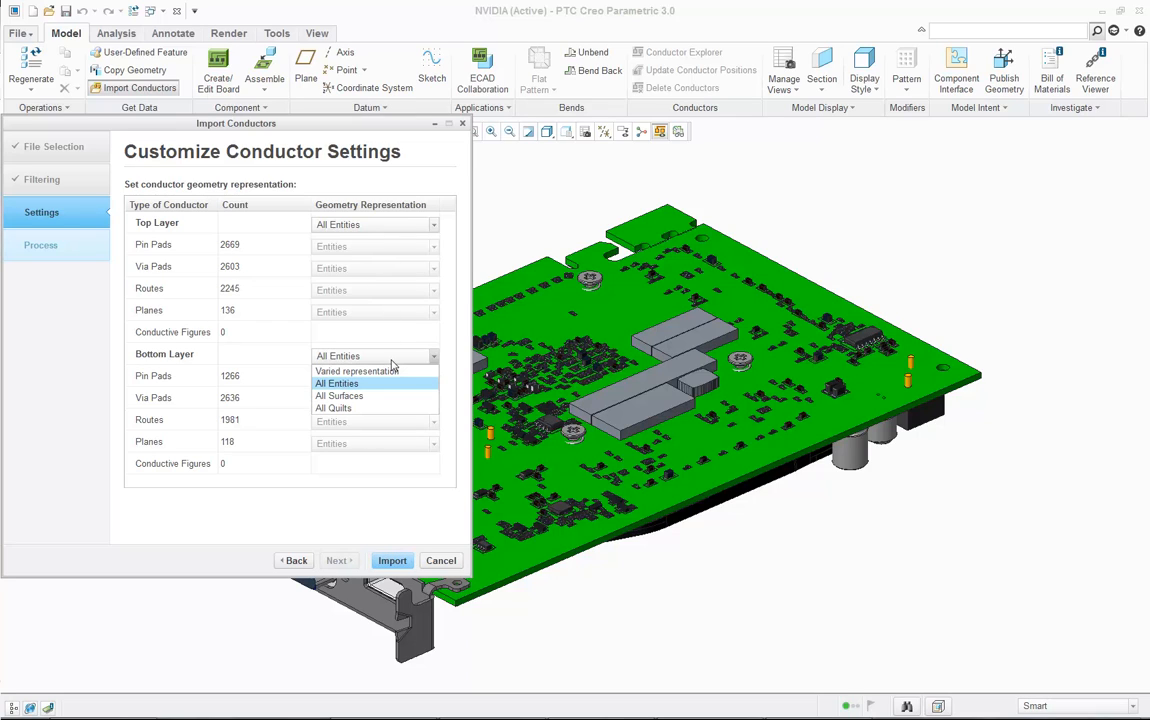
click(356, 371)
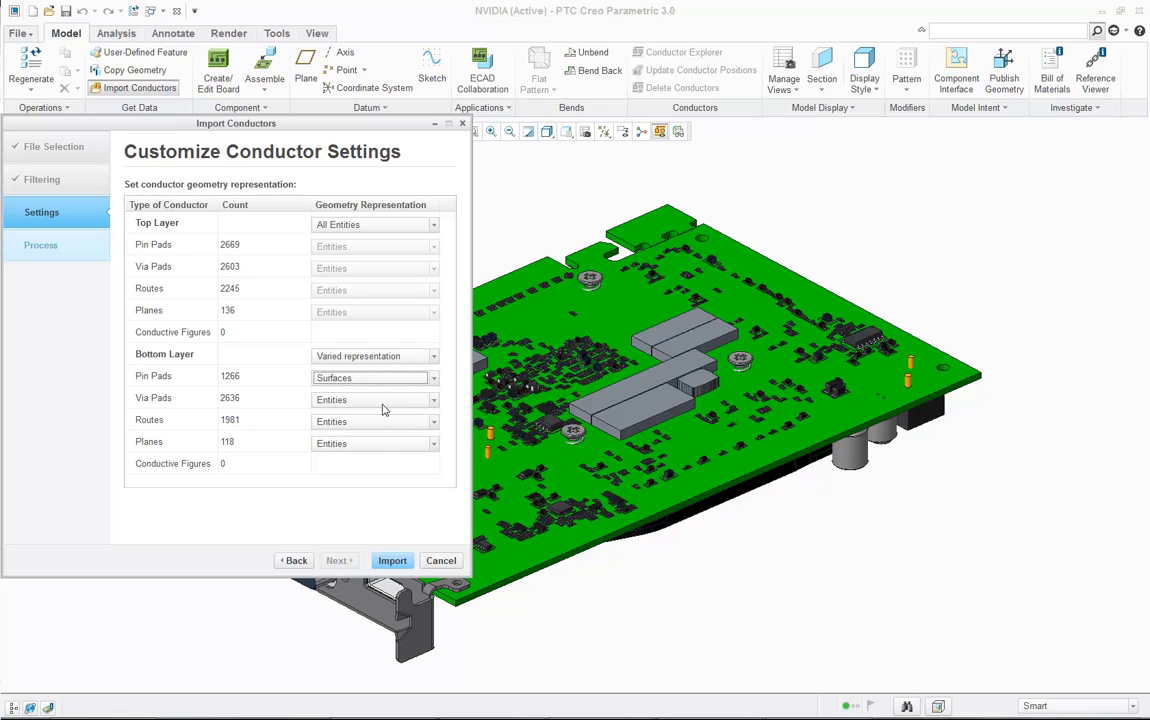
click(375, 421)
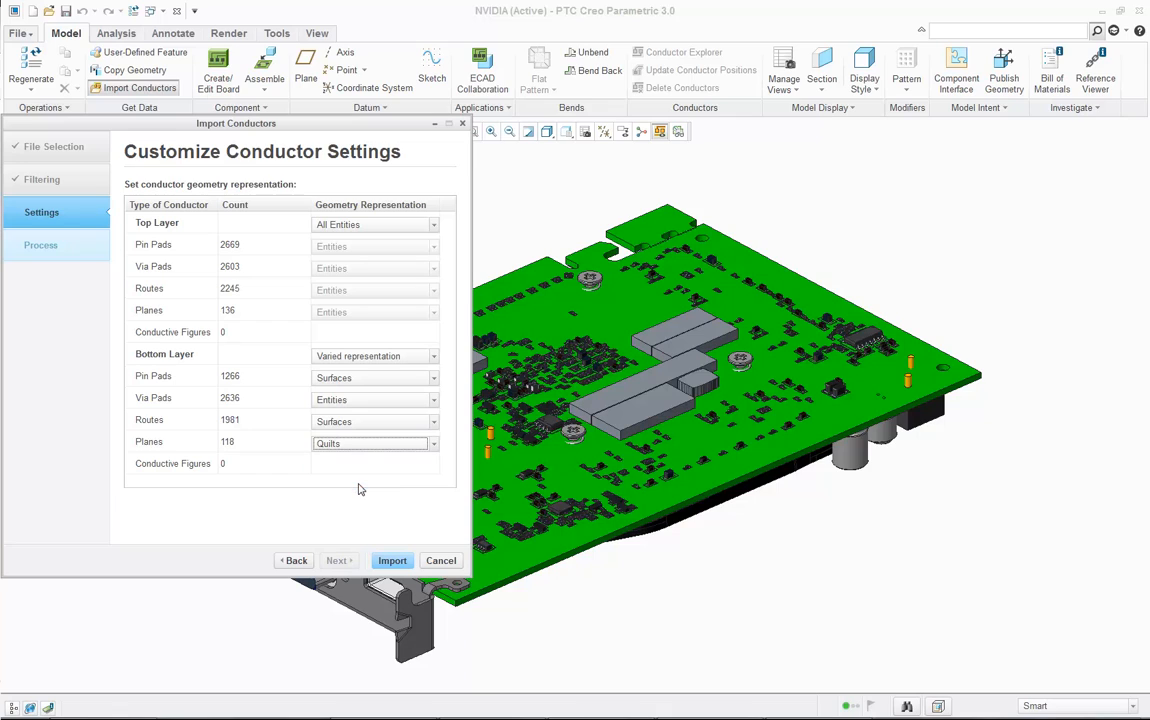
mouse_move(388, 542)
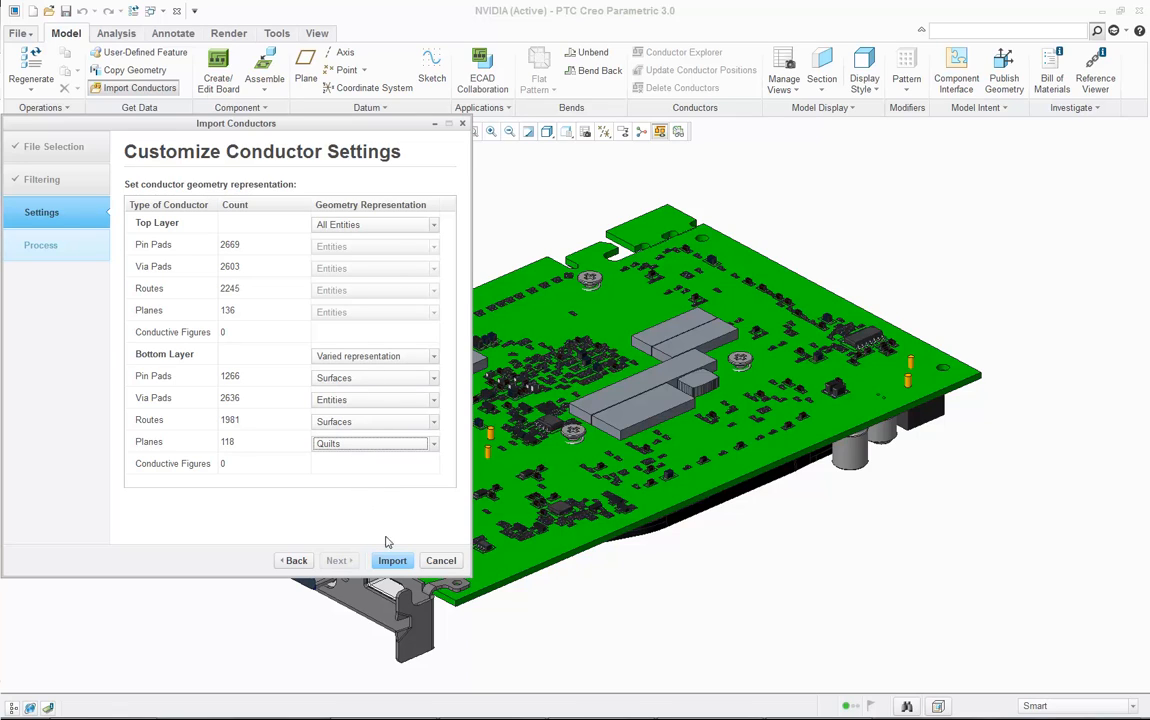
click(392, 560)
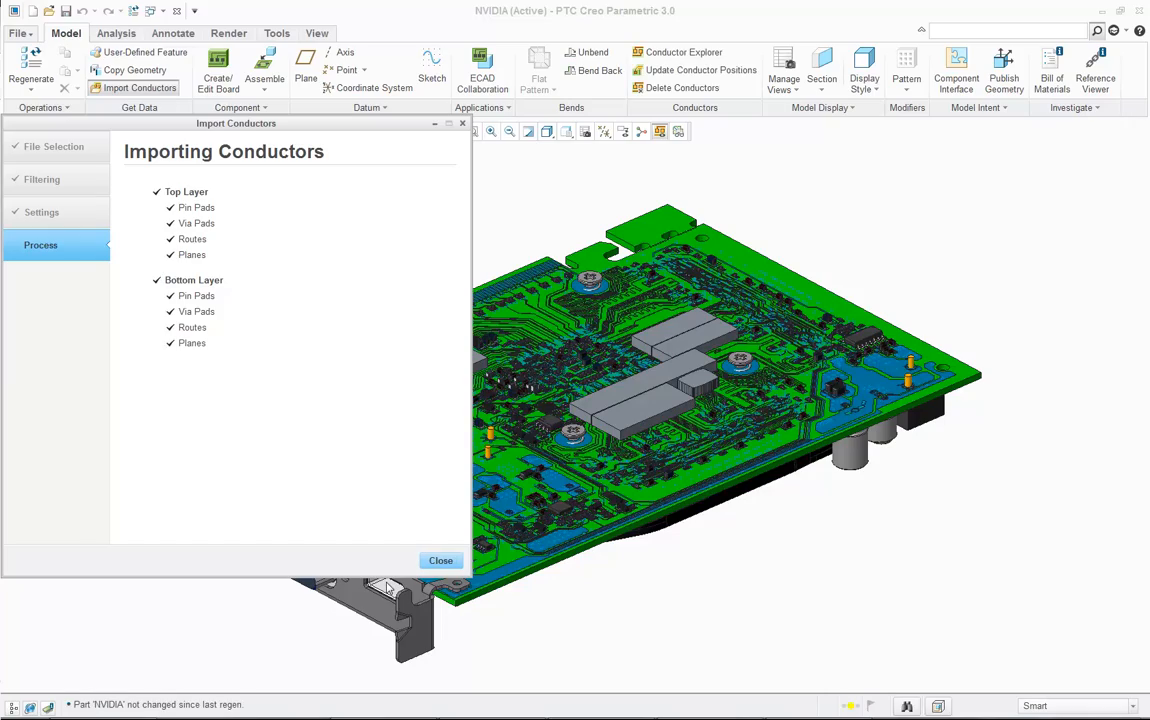
Step: Close Import Conductors and view the 13,073 imported conductors in Conductor Explorer
click(440, 560)
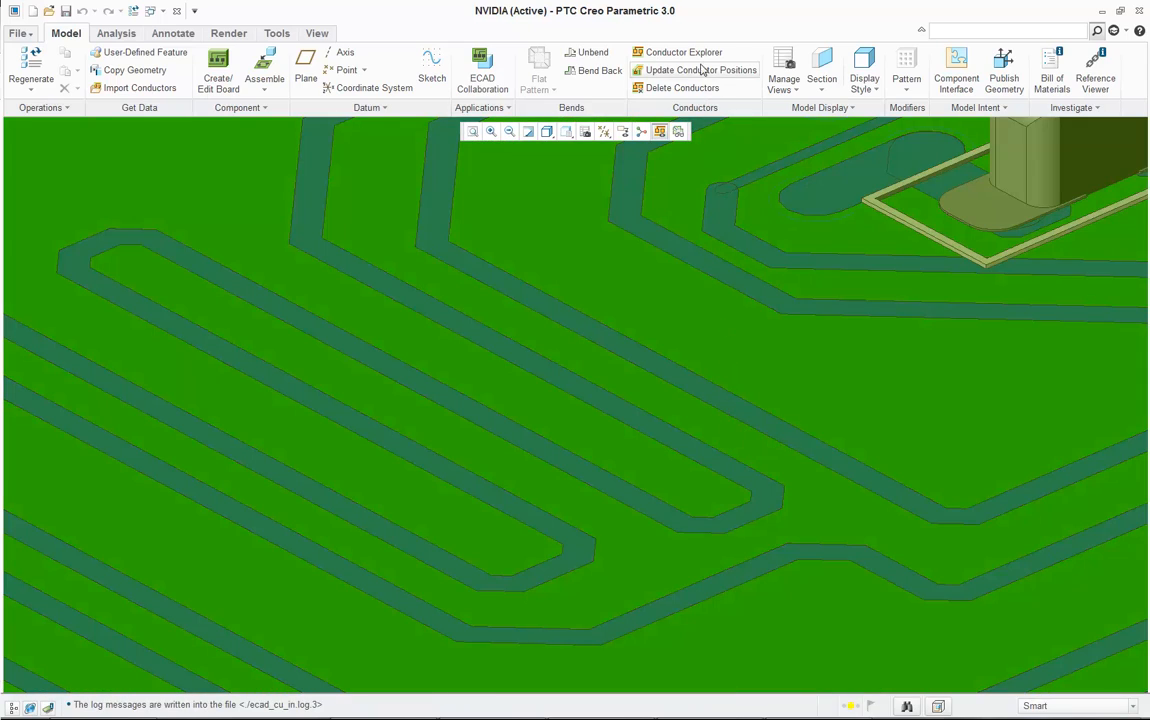
click(684, 52)
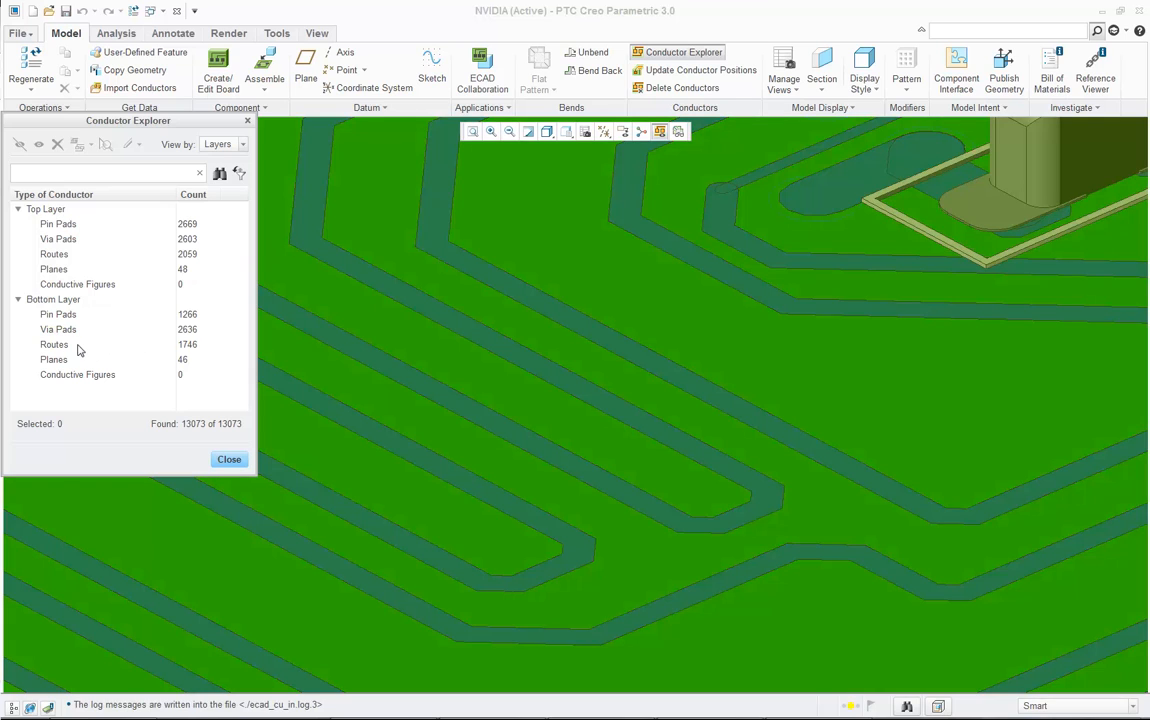
Step: Convert the 1,746 Bottom Layer routes to quilts in Conductor Explorer
click(54, 344)
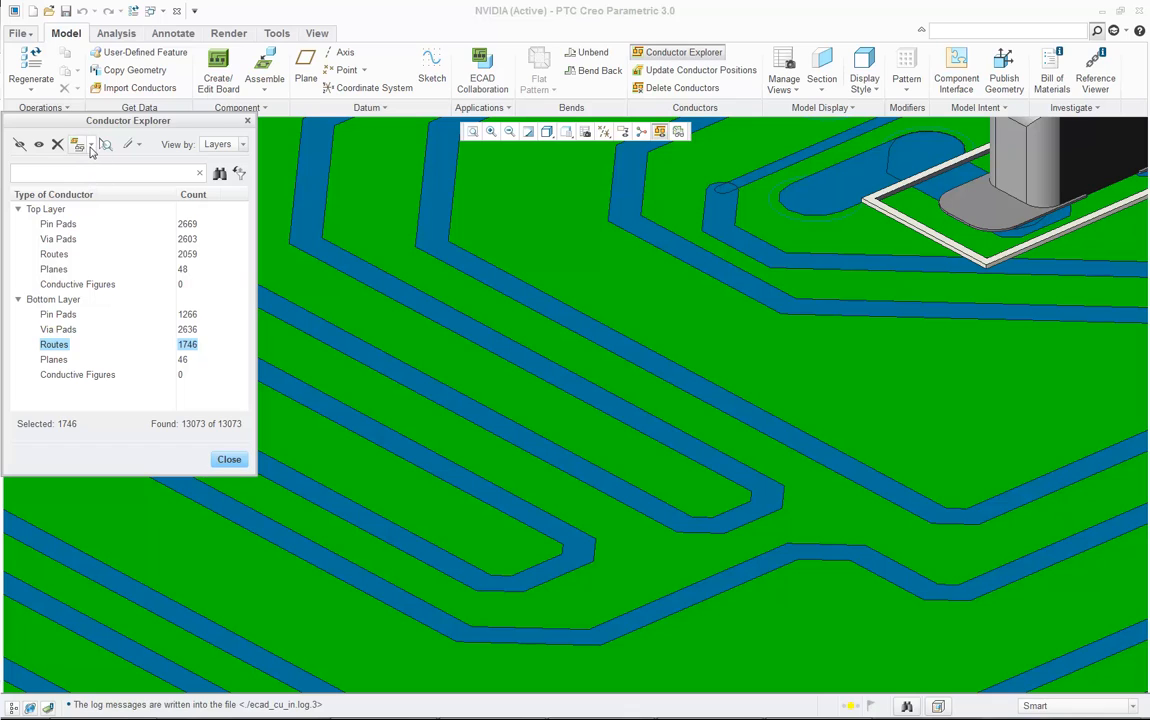
click(80, 144)
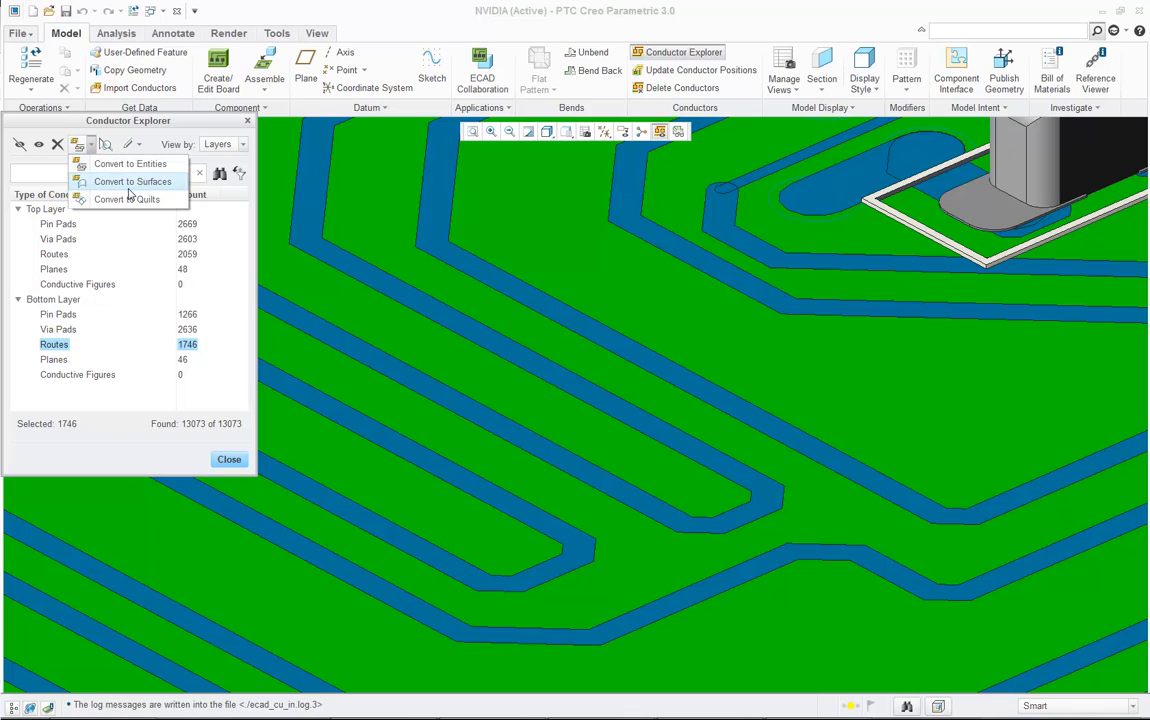
click(132, 181)
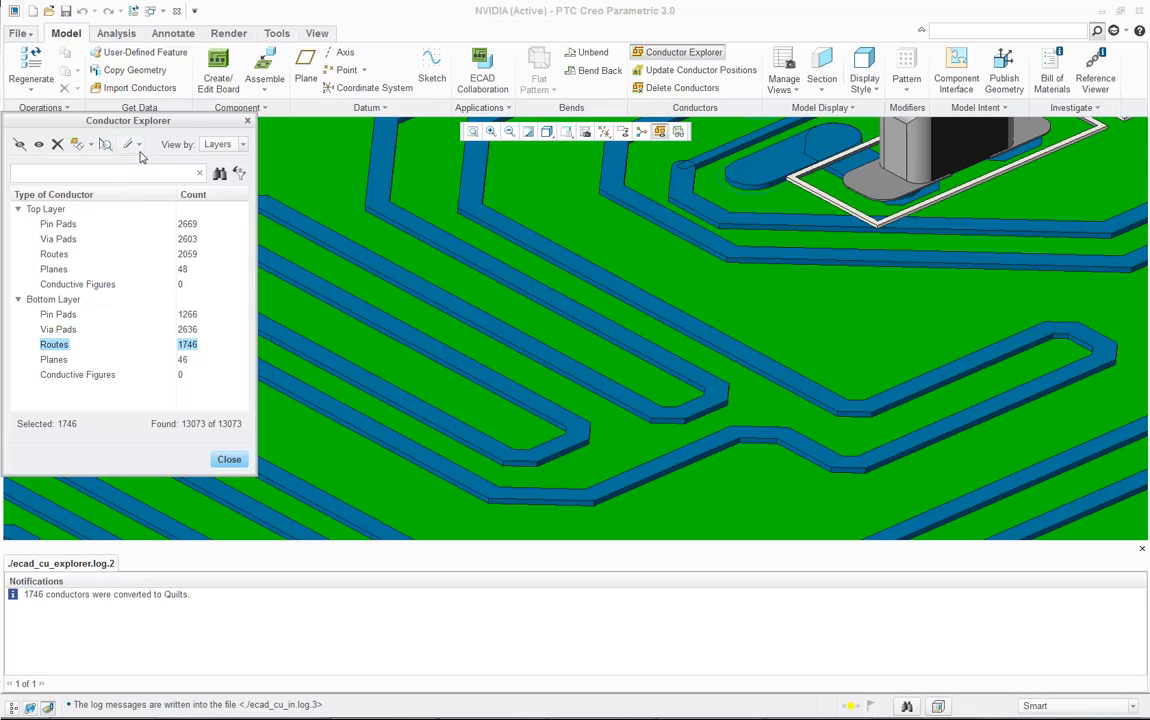
Step: Change the bottom-layer routes' colour from blue to a pink theme colour
click(127, 144)
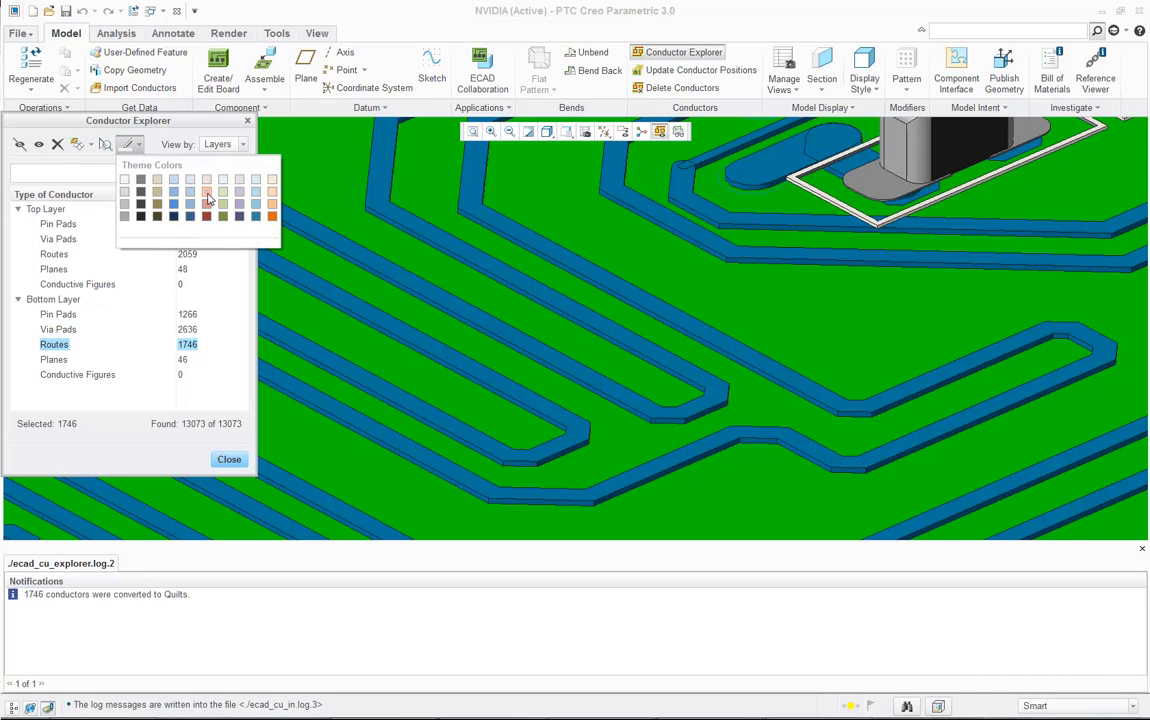
click(207, 193)
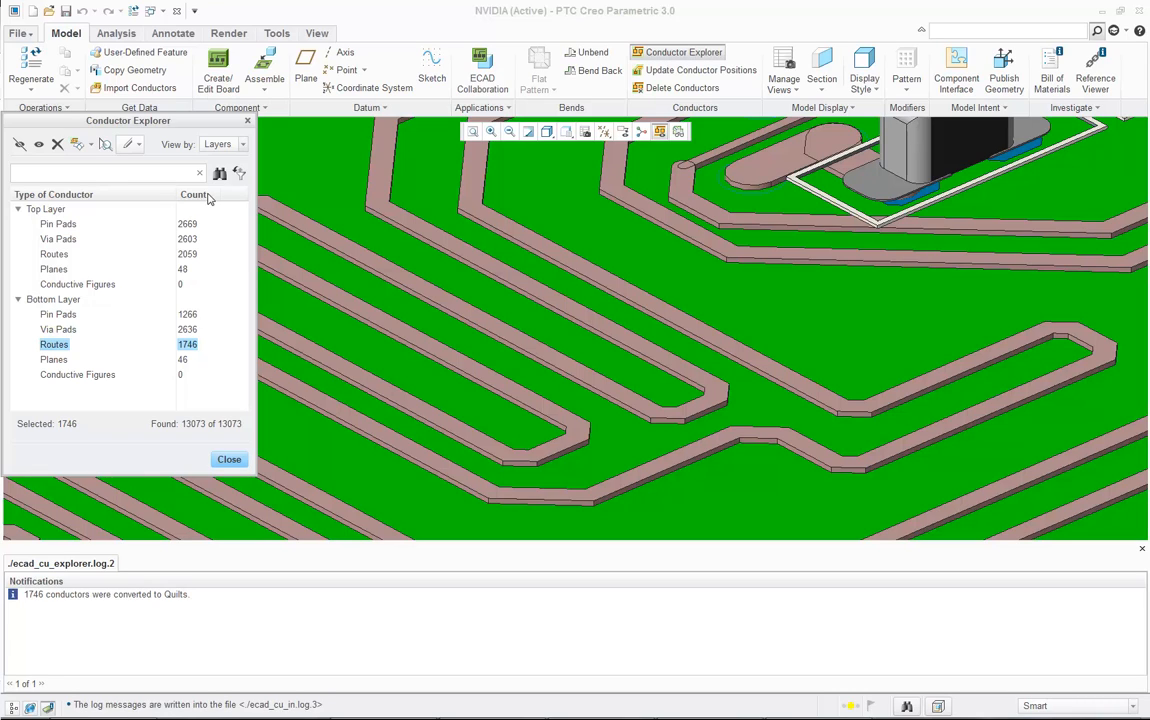
click(241, 144)
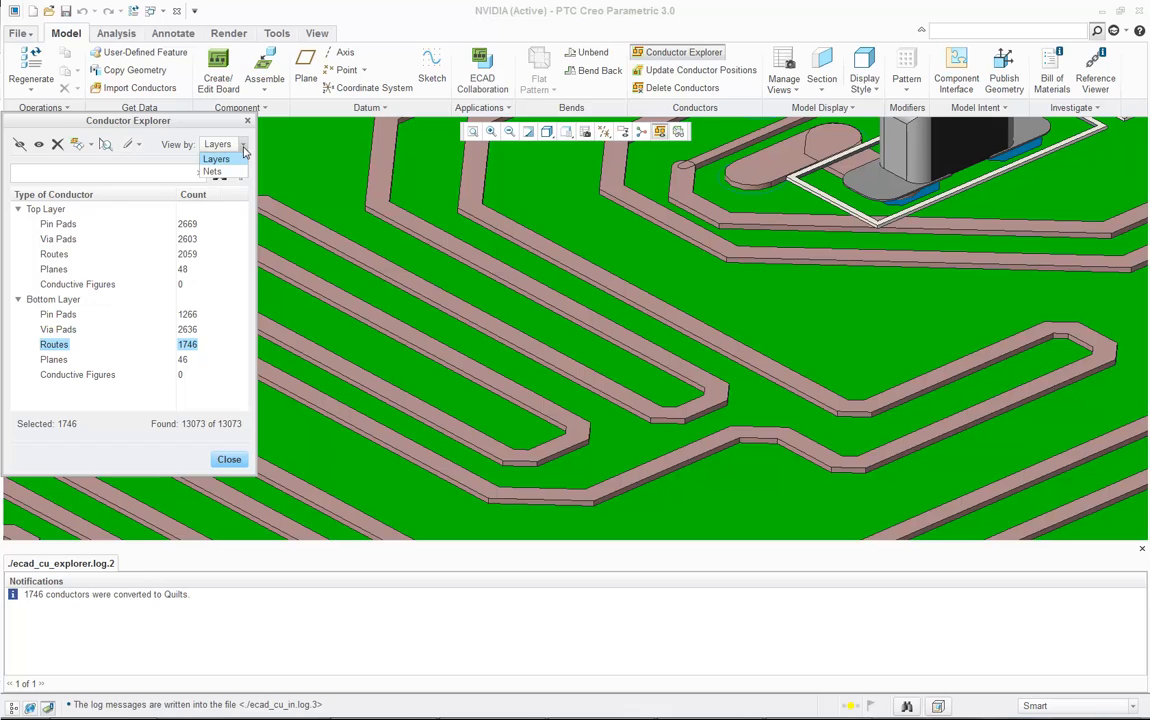
Step: View conductors by Nets and select the 12V net's 21 Bottom Layer conductors
click(212, 171)
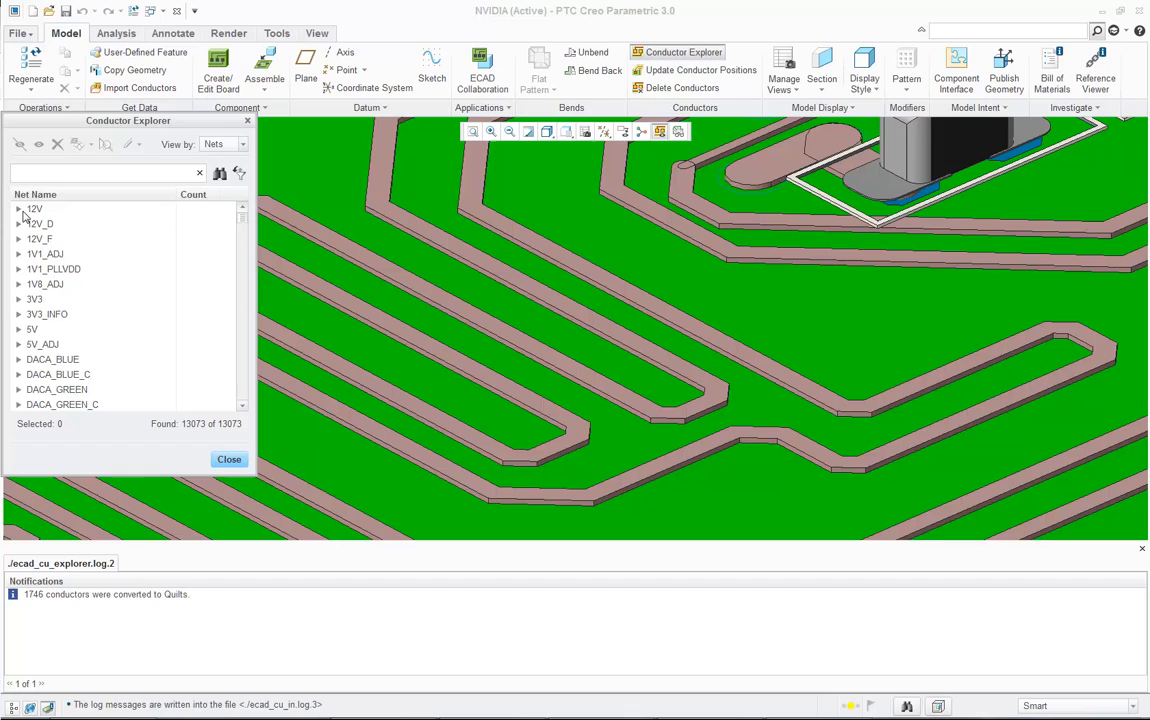
click(18, 208)
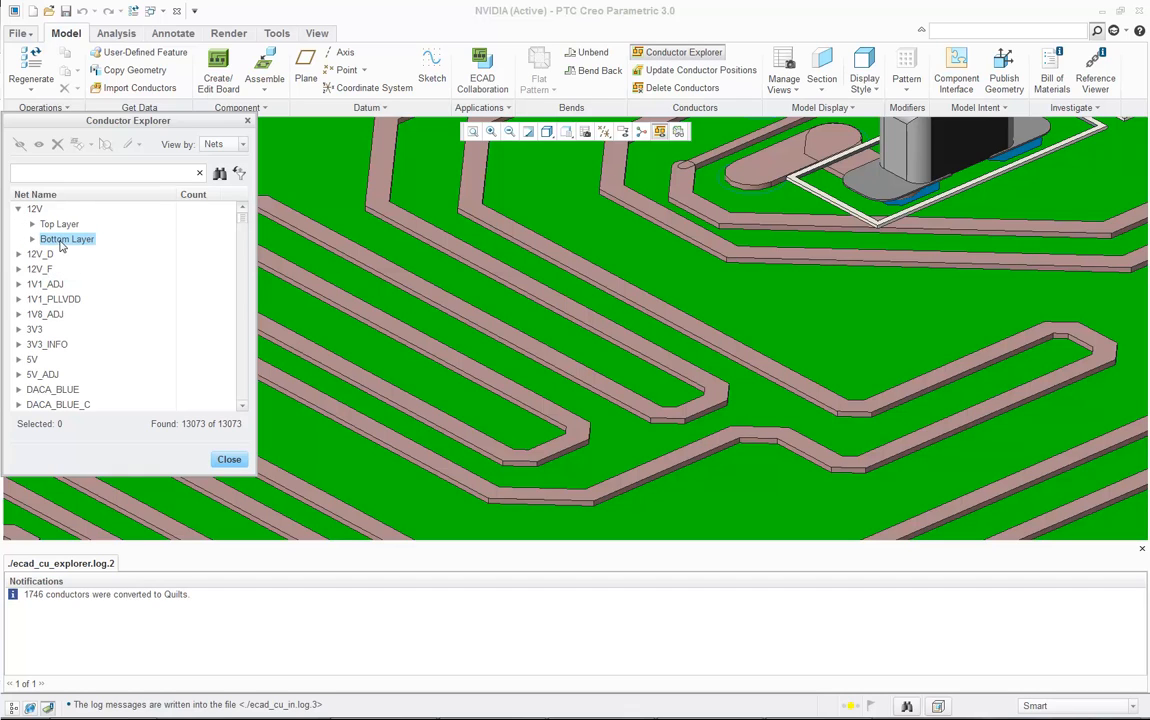
click(32, 239)
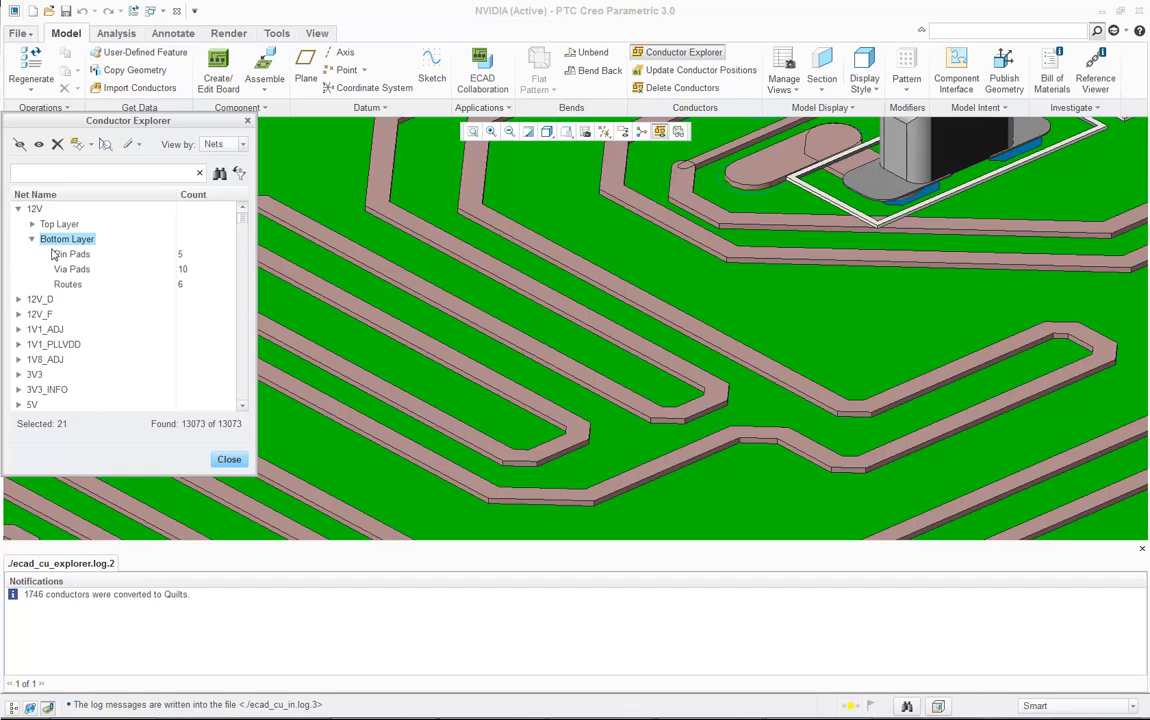